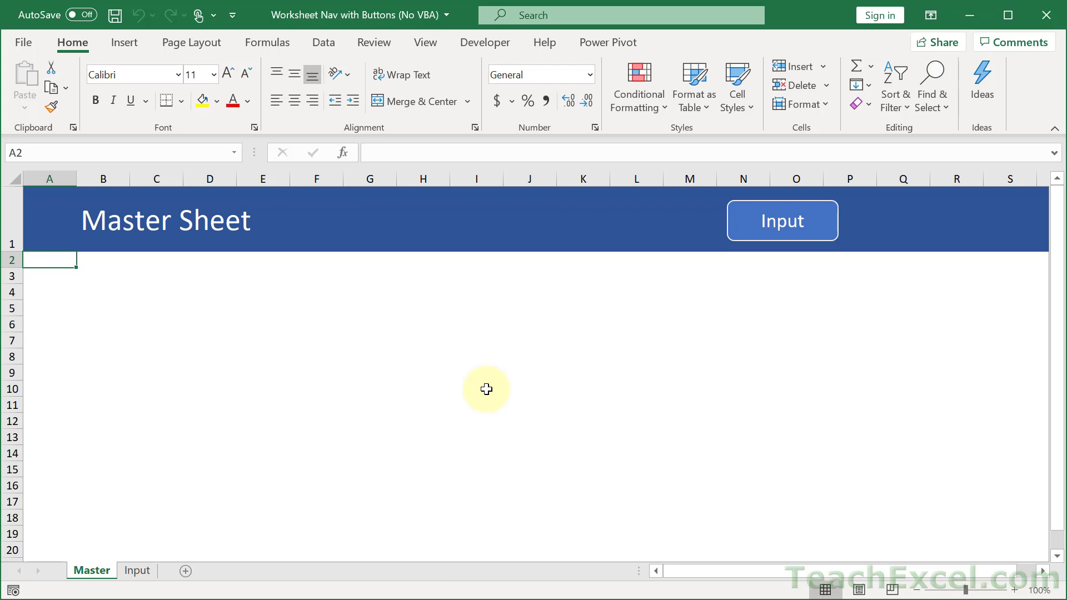
{"action": "mouse_move", "coordinate": [449, 348]}
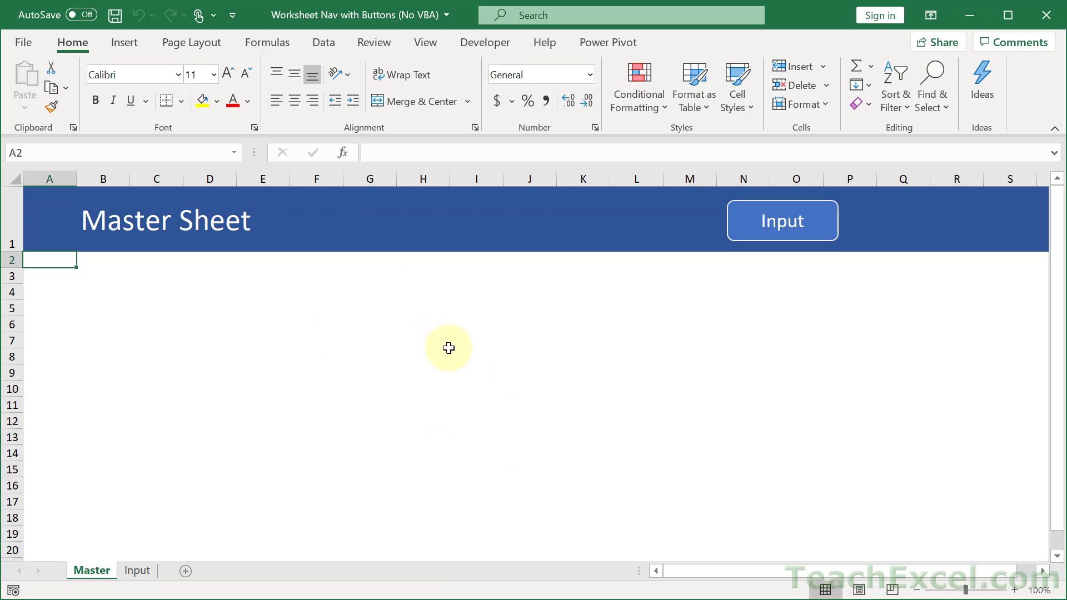
Test the existing links by jumping between the Input and Master sheets twice
{"action": "left_click", "coordinate": [781, 220]}
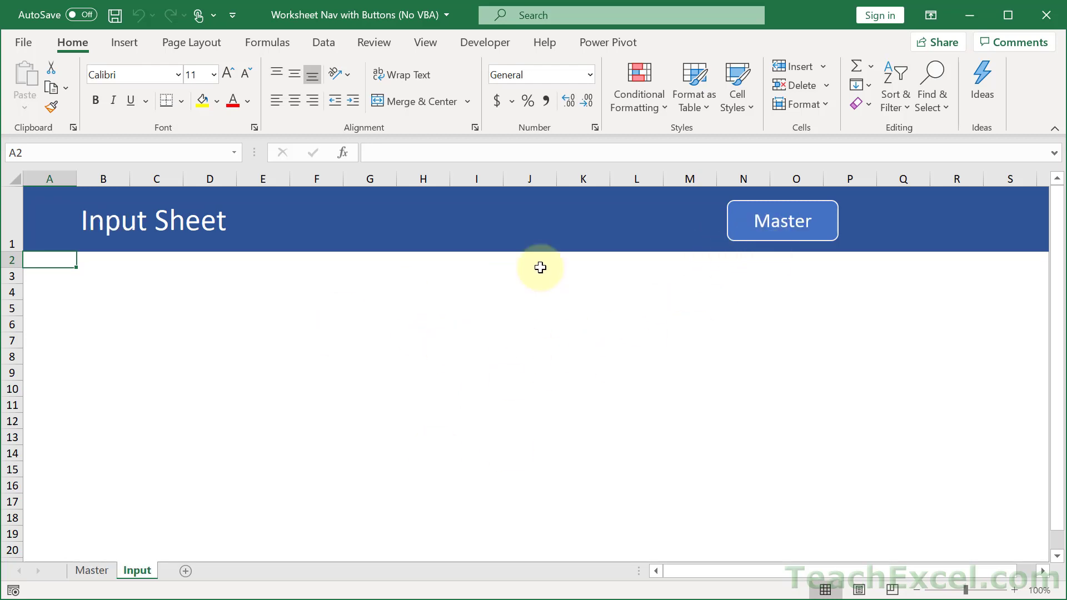
{"action": "mouse_move", "coordinate": [782, 220]}
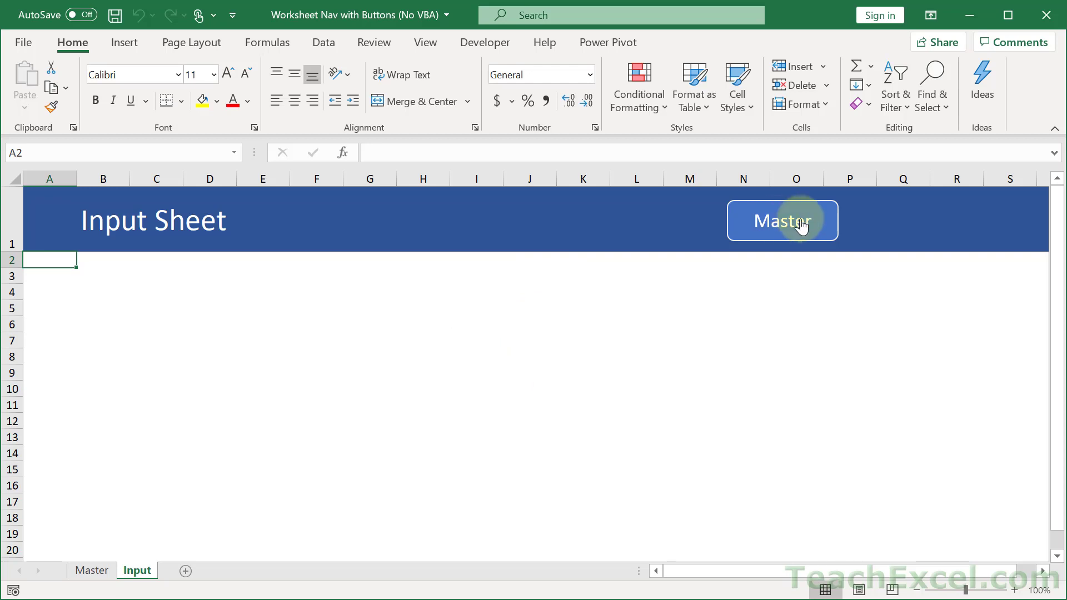
{"action": "left_click", "coordinate": [782, 220]}
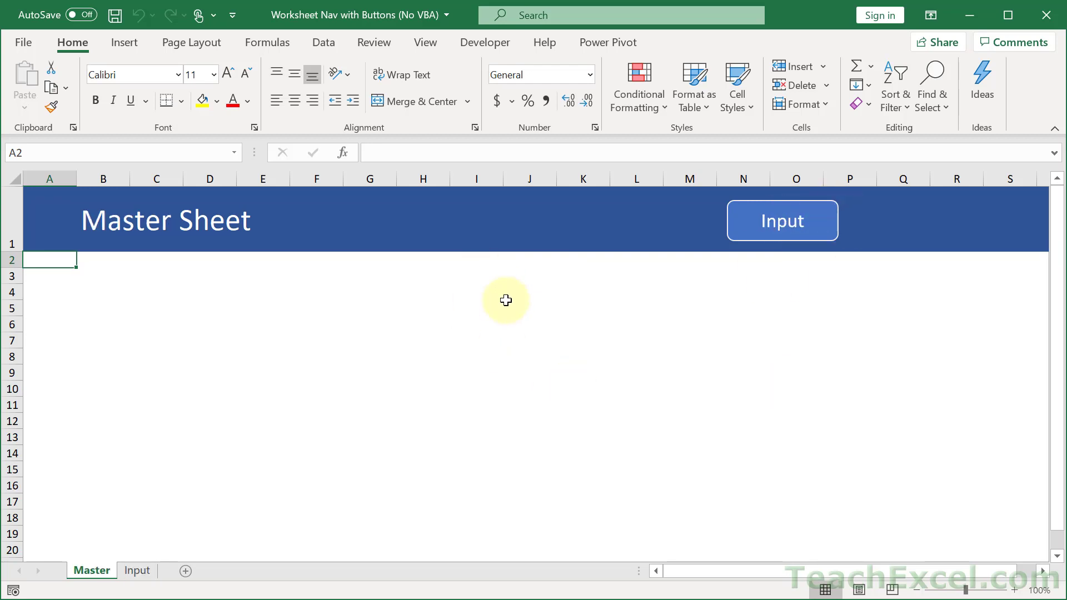
{"action": "mouse_move", "coordinate": [576, 240]}
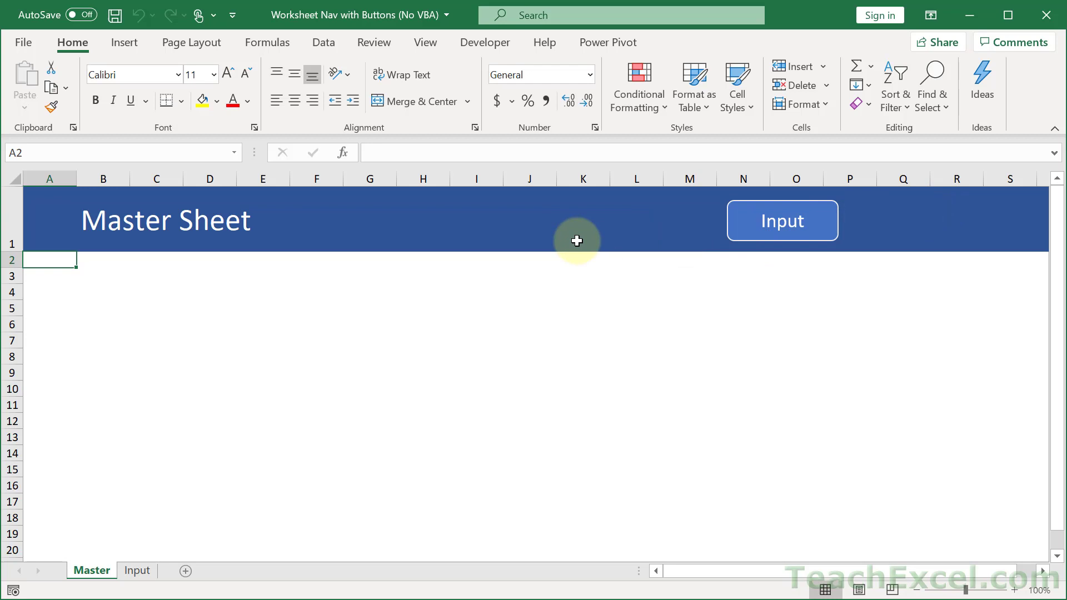
{"action": "mouse_move", "coordinate": [657, 298]}
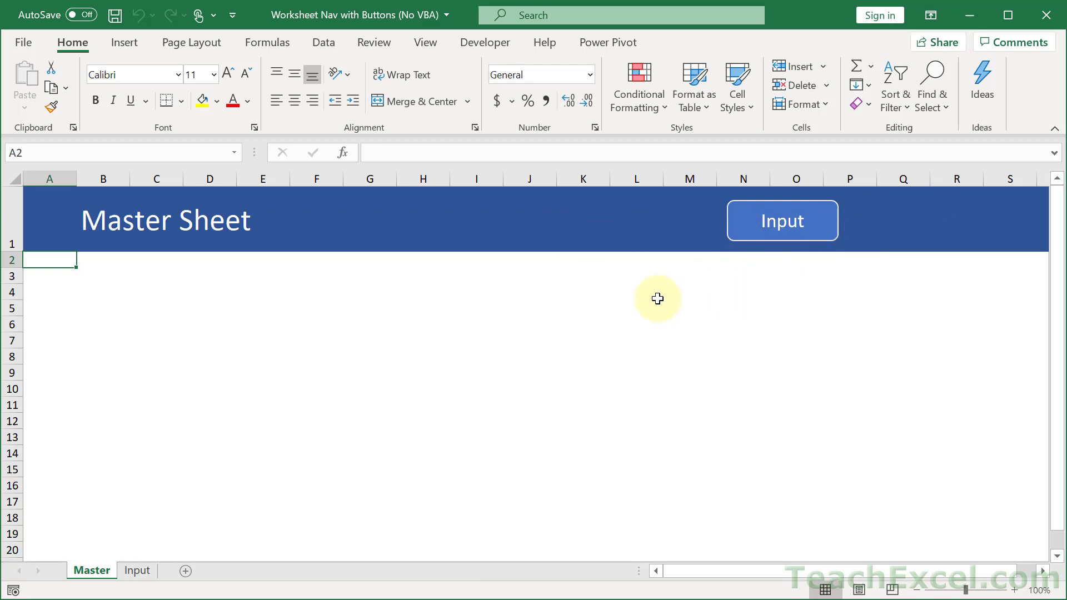
{"action": "mouse_move", "coordinate": [443, 236]}
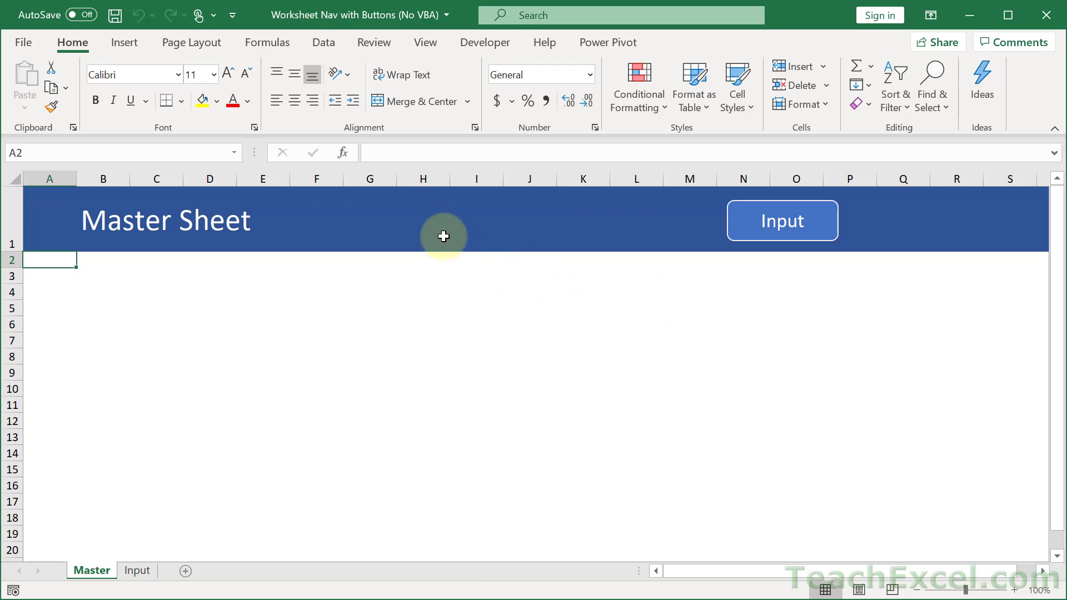
{"action": "mouse_move", "coordinate": [719, 295]}
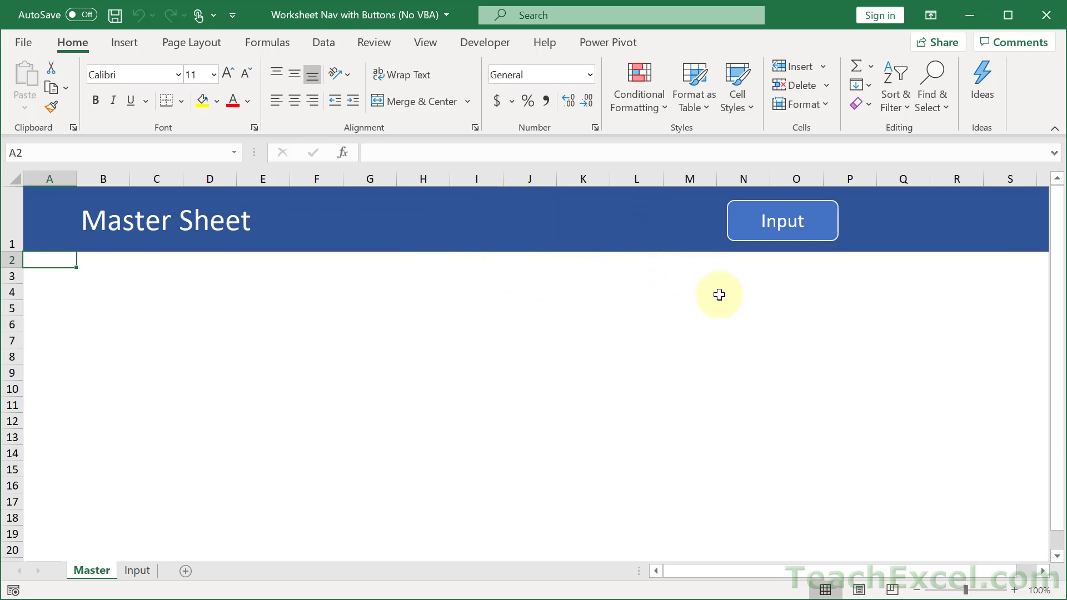
{"action": "mouse_move", "coordinate": [573, 301]}
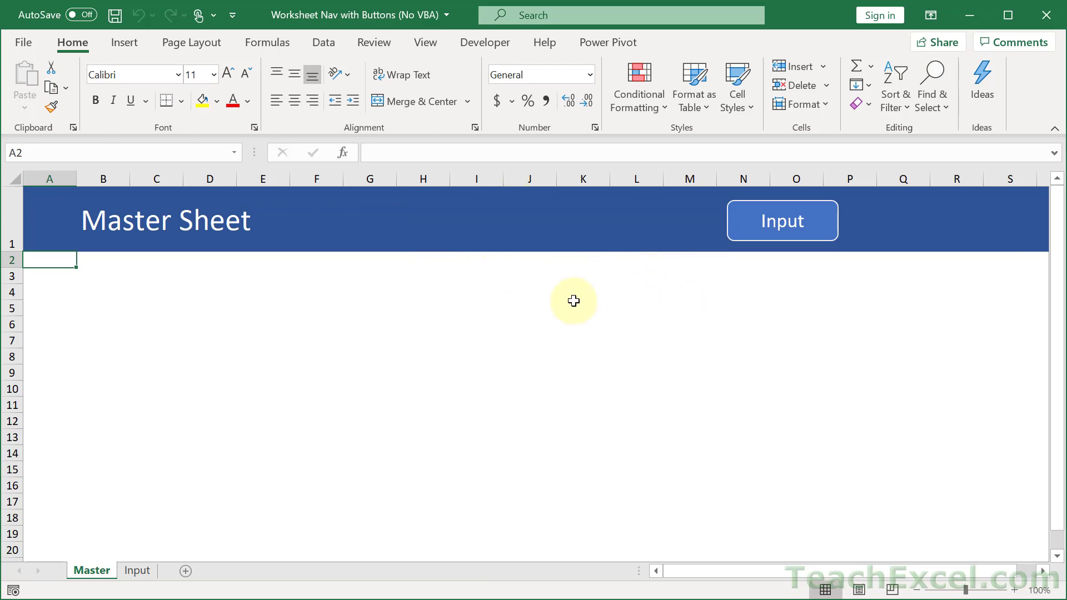
{"action": "left_click", "coordinate": [782, 220]}
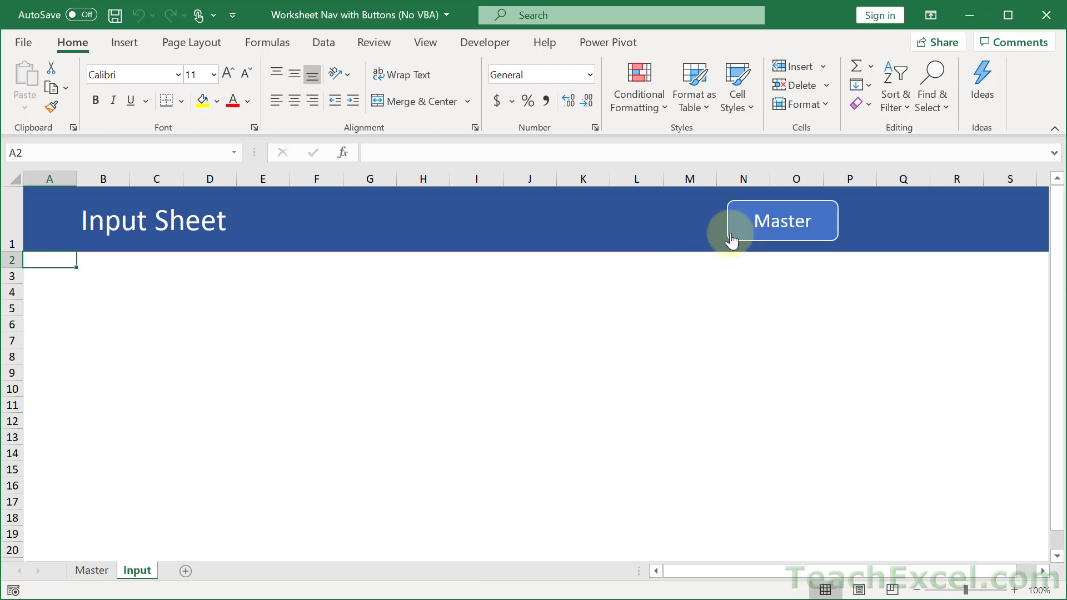
{"action": "left_click", "coordinate": [781, 220]}
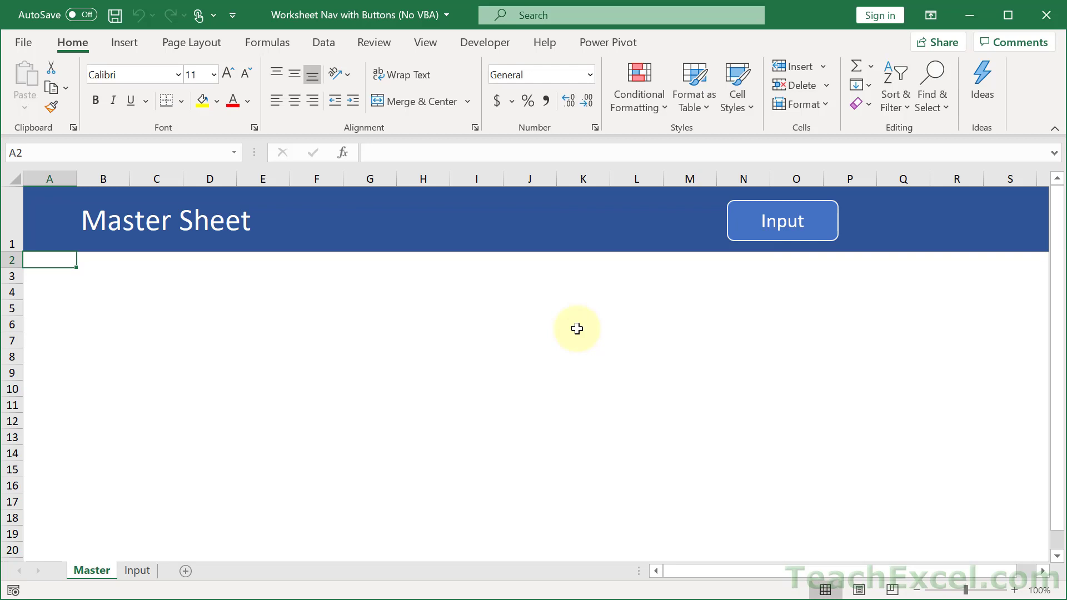
{"action": "mouse_move", "coordinate": [428, 322]}
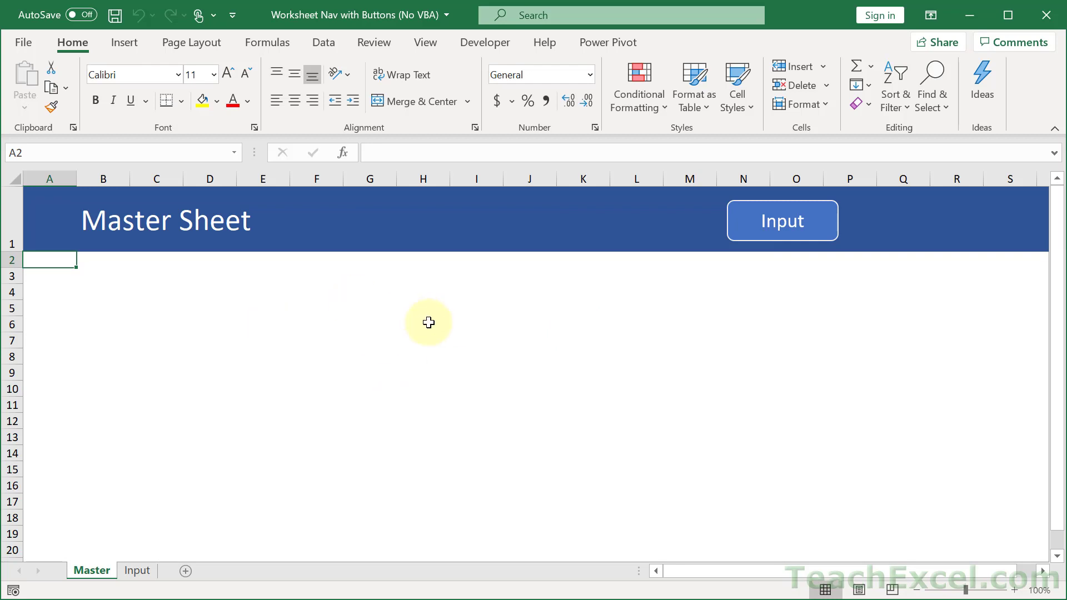
Show gridlines on the Master sheet and select the title cell B1
{"action": "left_click", "coordinate": [425, 42]}
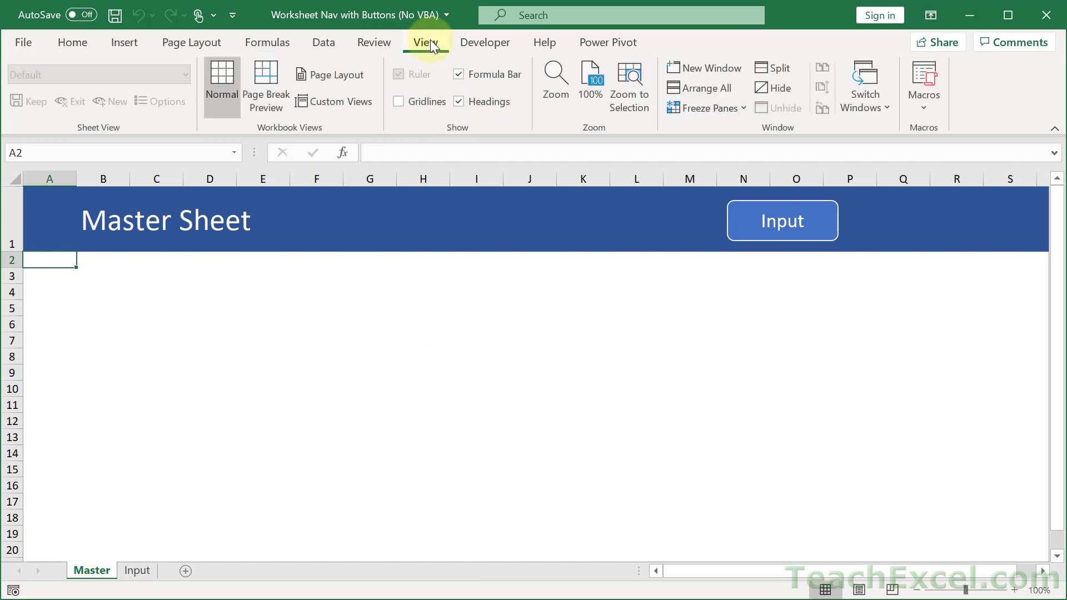
{"action": "left_click", "coordinate": [398, 101]}
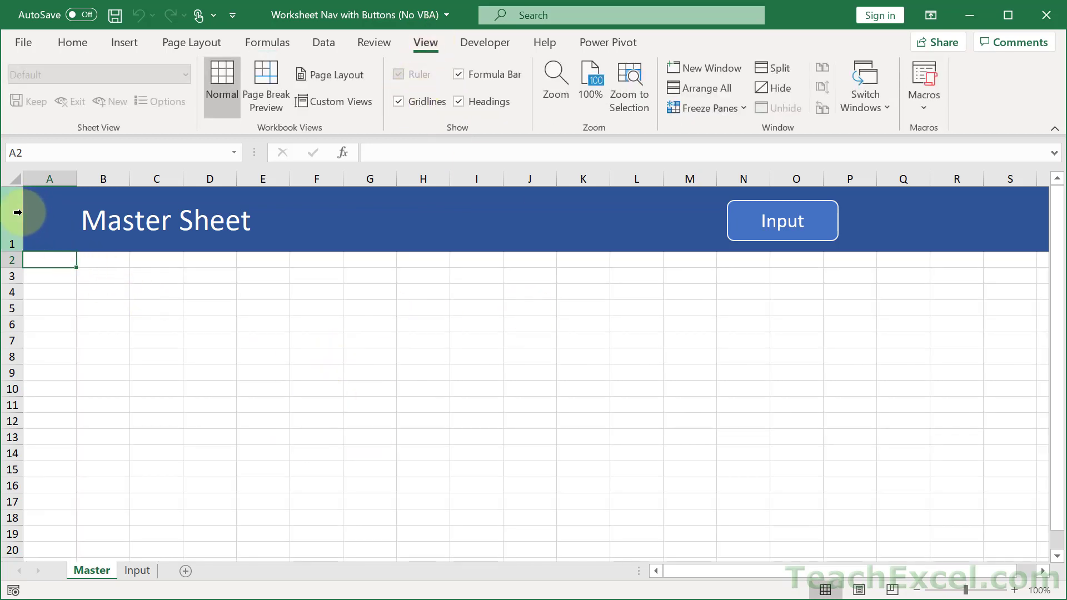
{"action": "mouse_move", "coordinate": [107, 216]}
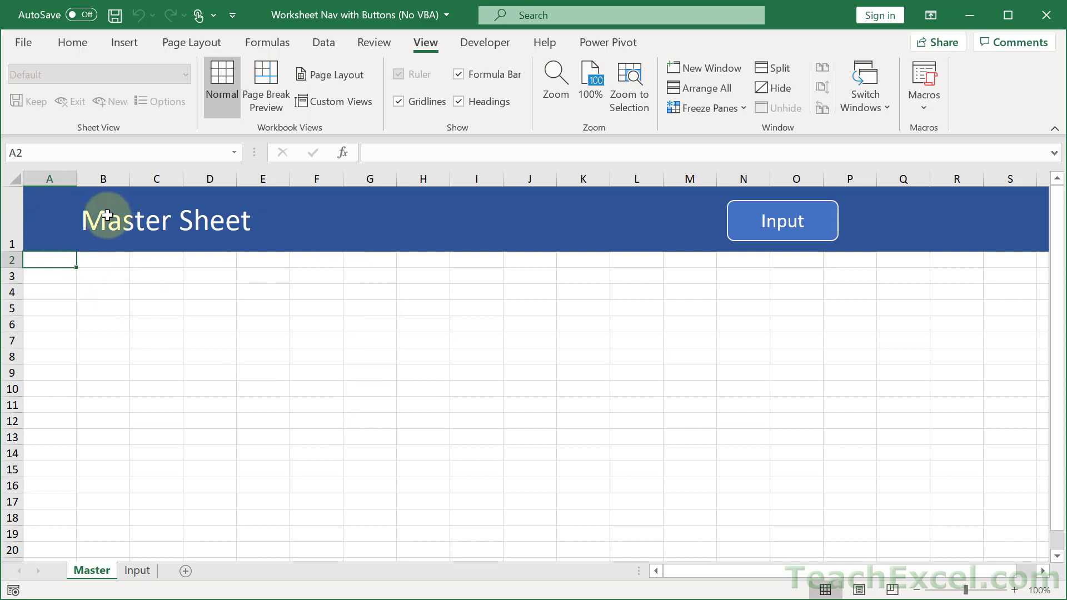
{"action": "left_click", "coordinate": [102, 220]}
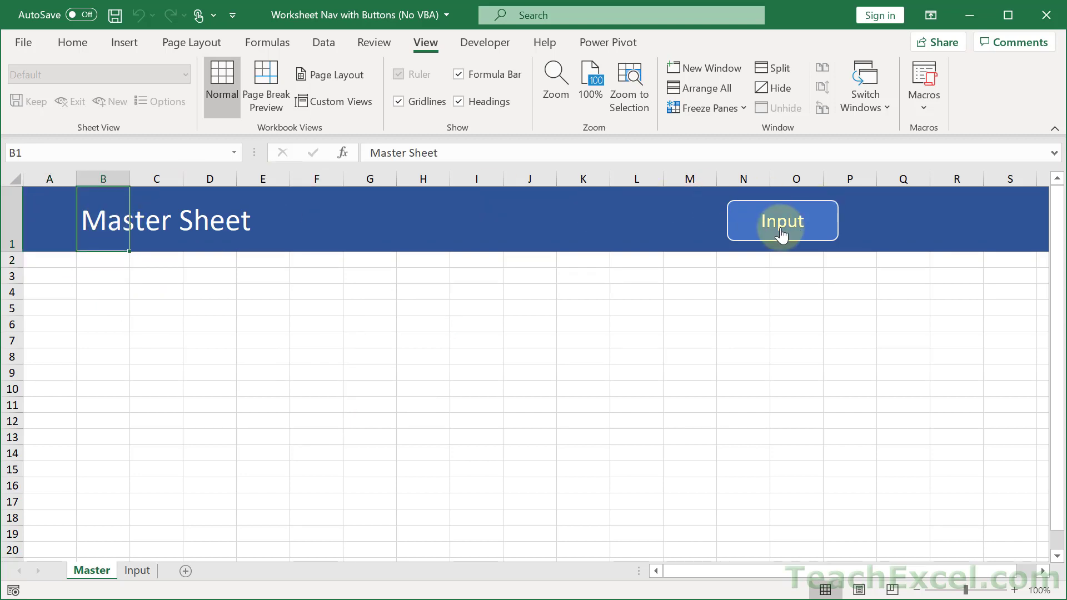
{"action": "mouse_move", "coordinate": [130, 42]}
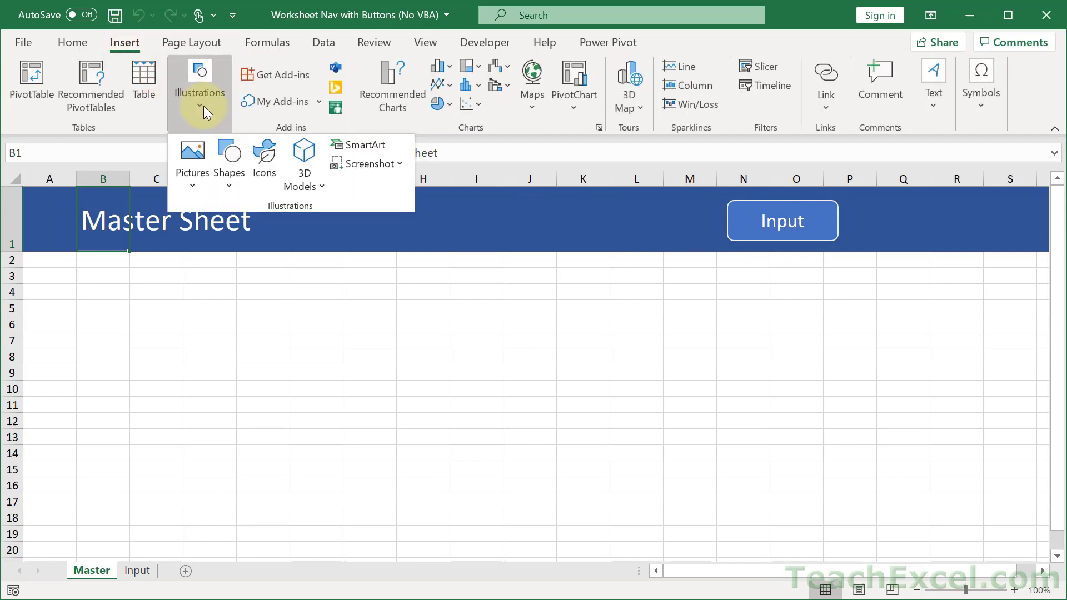
Make the rounded rectangle's 'Input' label 20 pt bold, then reselect the shape
{"action": "left_click", "coordinate": [228, 157]}
{"action": "type", "text": "Input"}
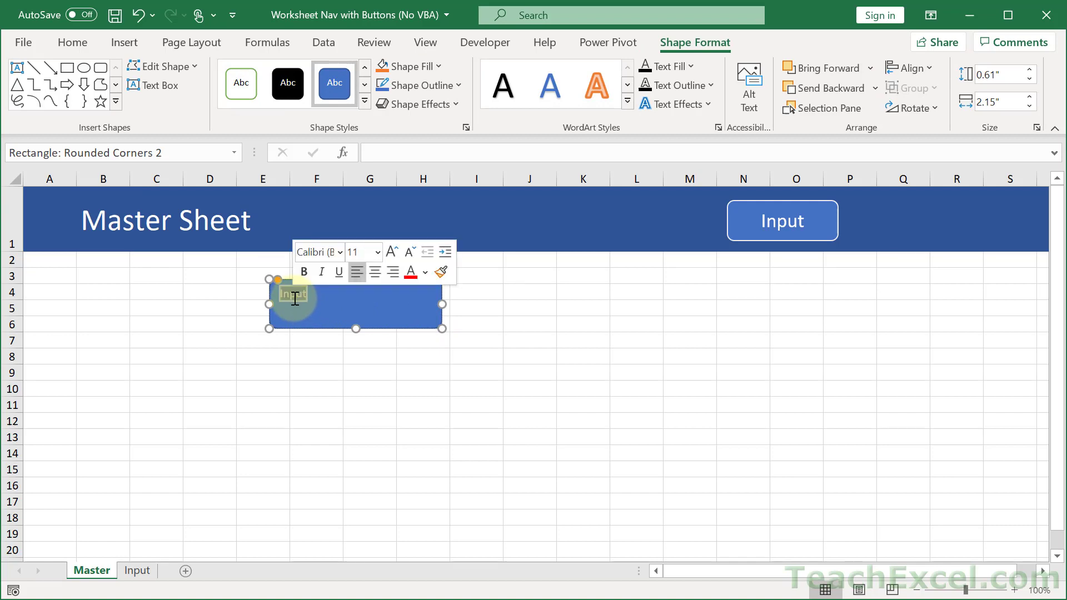
{"action": "left_click", "coordinate": [377, 252]}
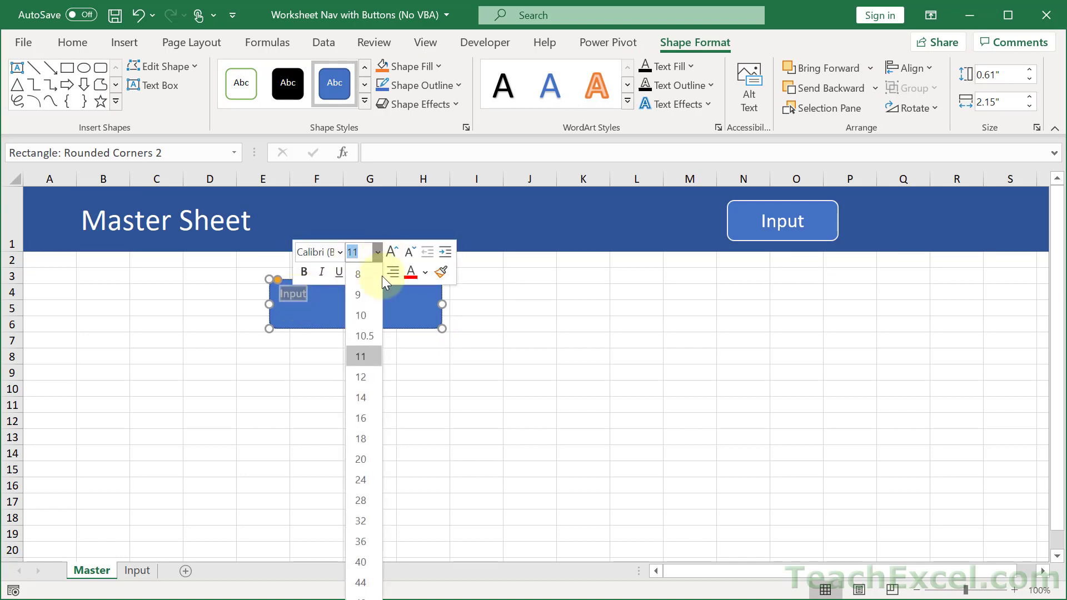
{"action": "left_click", "coordinate": [360, 458]}
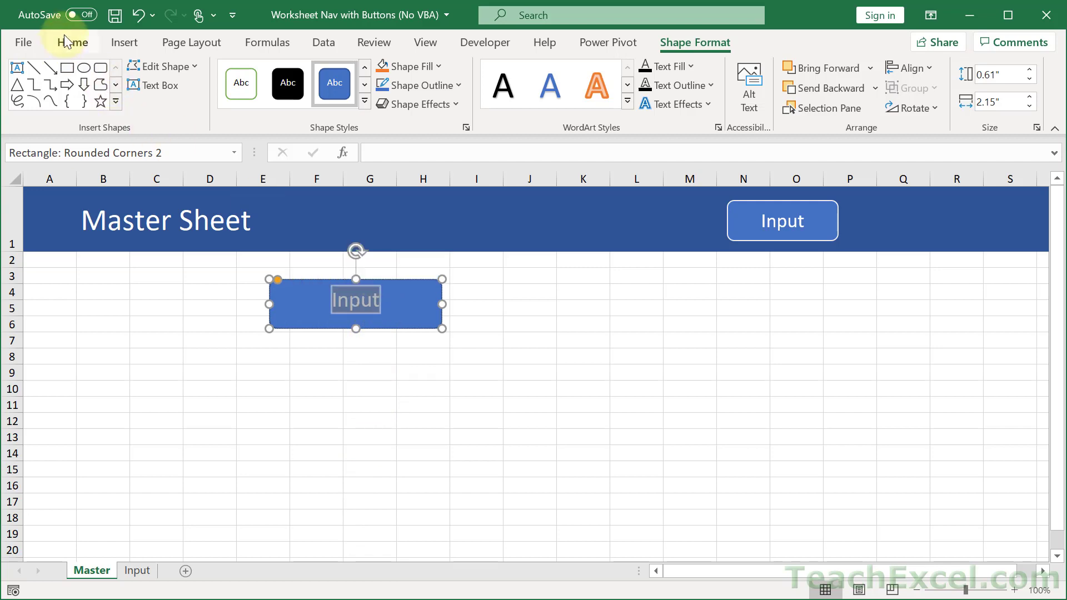
{"action": "left_click", "coordinate": [72, 42]}
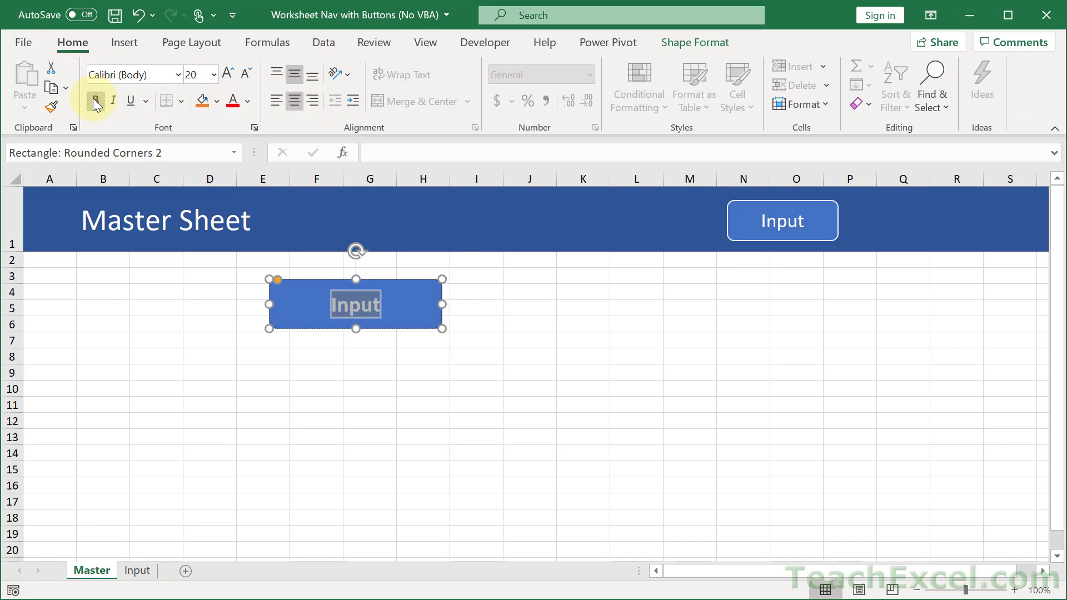
{"action": "left_click", "coordinate": [210, 355]}
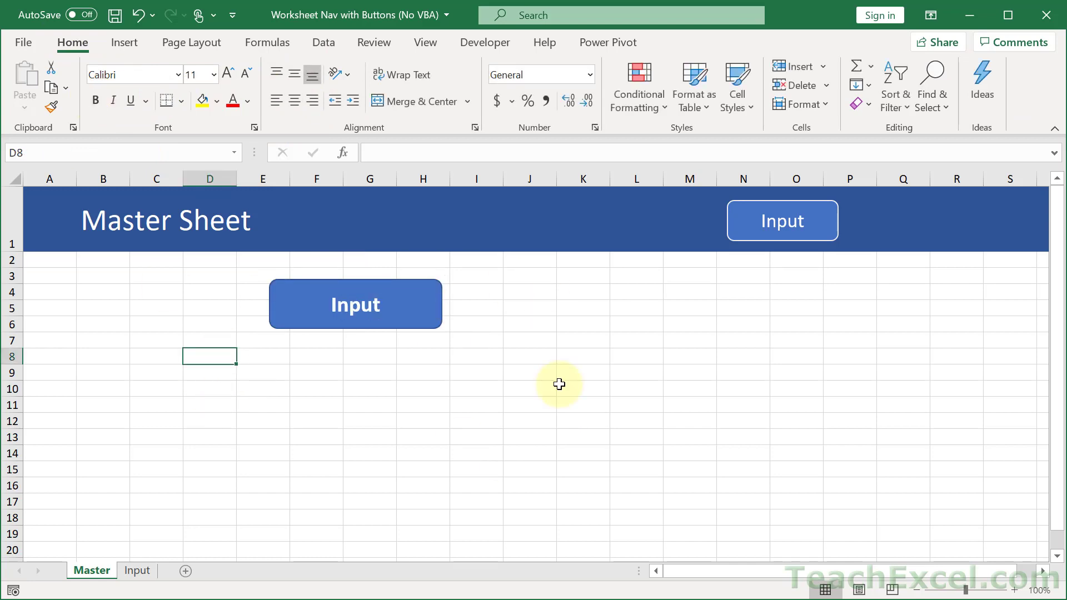
{"action": "left_click", "coordinate": [421, 305]}
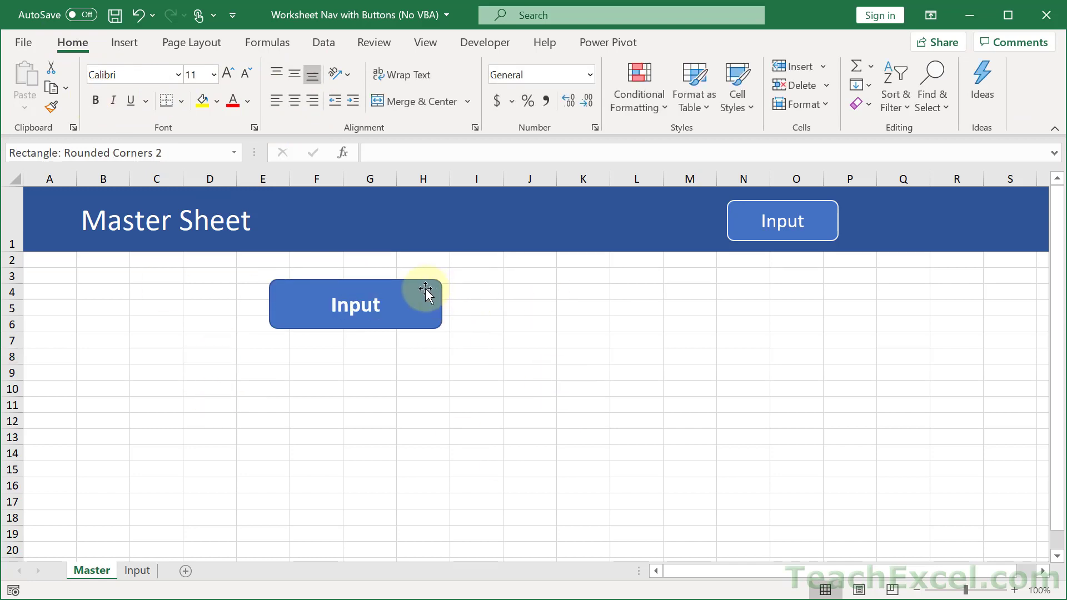
{"action": "right_click", "coordinate": [356, 303]}
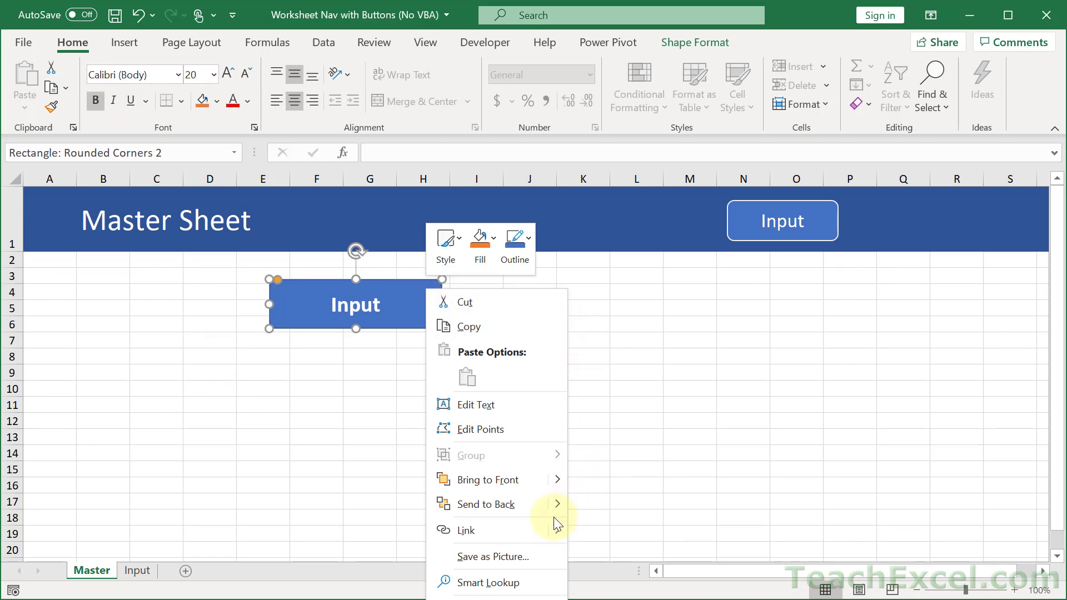
Add a Place in This Document hyperlink from the shape to 'Input'!A2
{"action": "left_click", "coordinate": [467, 531]}
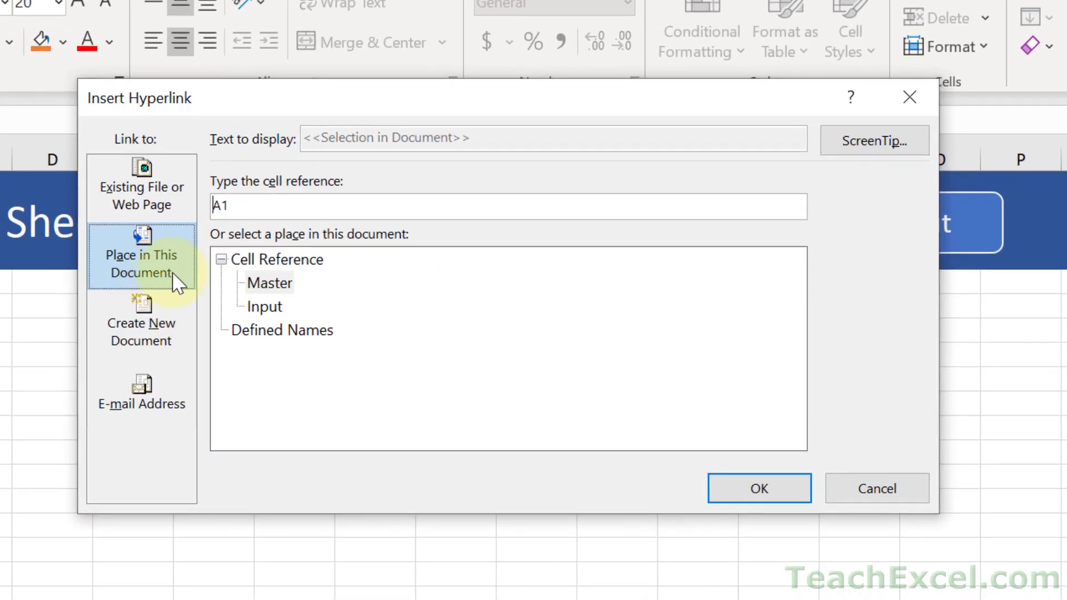
{"action": "mouse_move", "coordinate": [257, 266]}
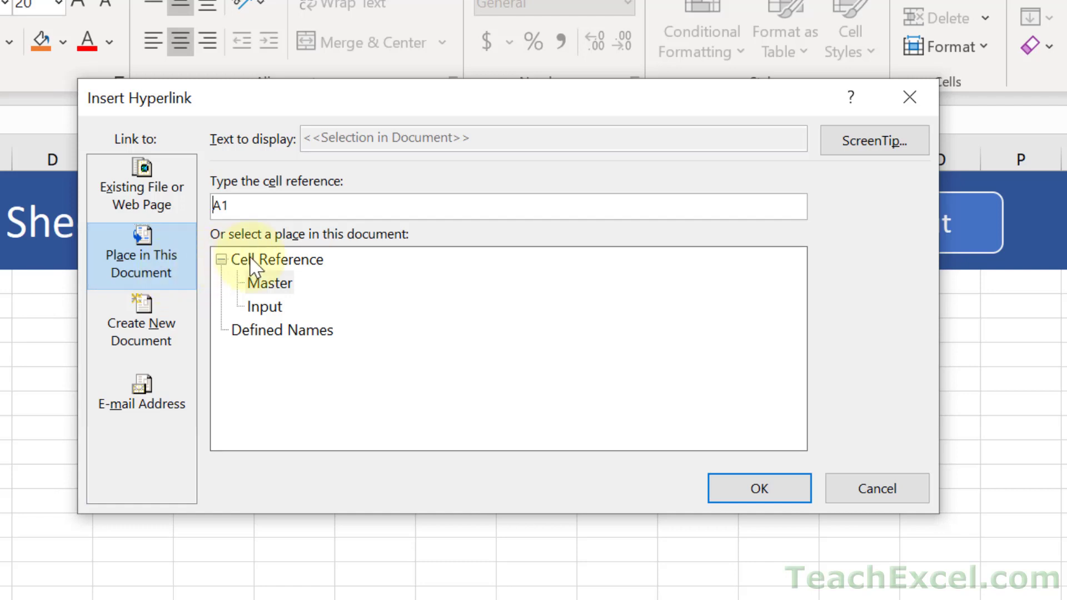
{"action": "mouse_move", "coordinate": [285, 334]}
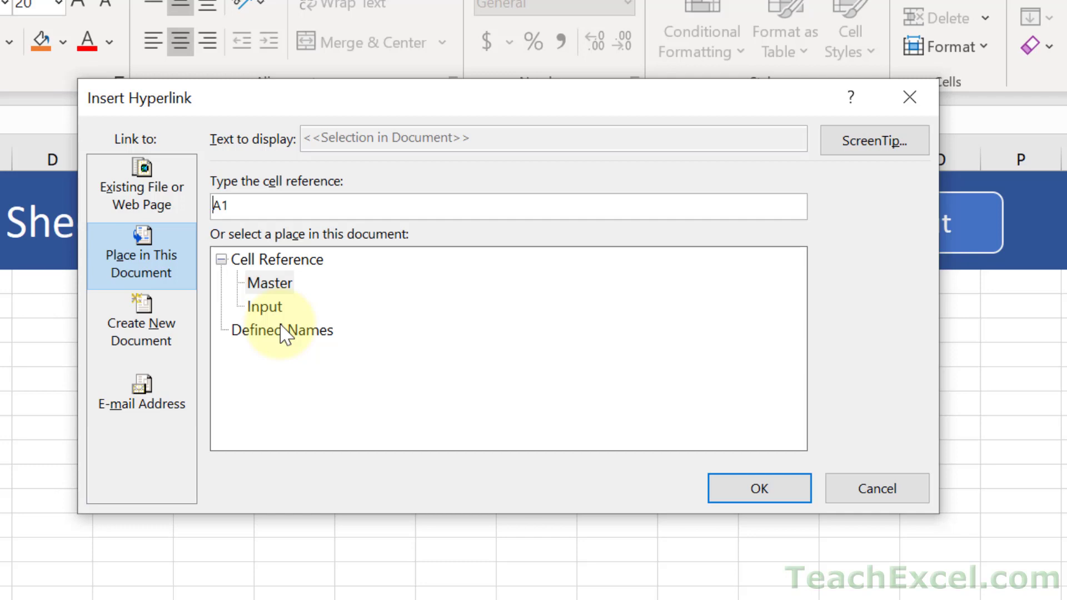
{"action": "left_click", "coordinate": [264, 306]}
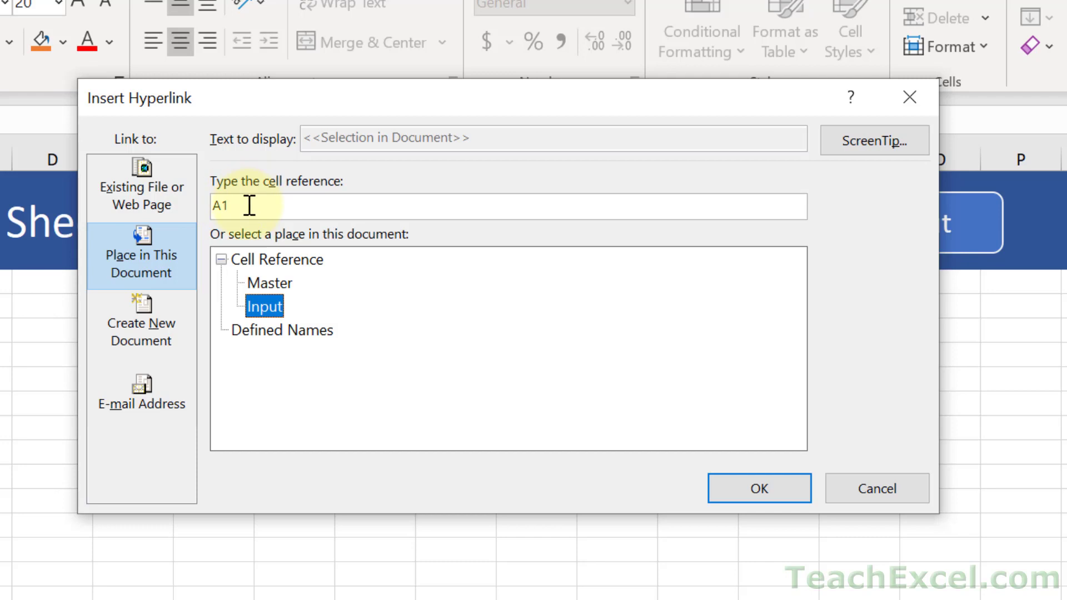
{"action": "key", "text": "Backspace"}
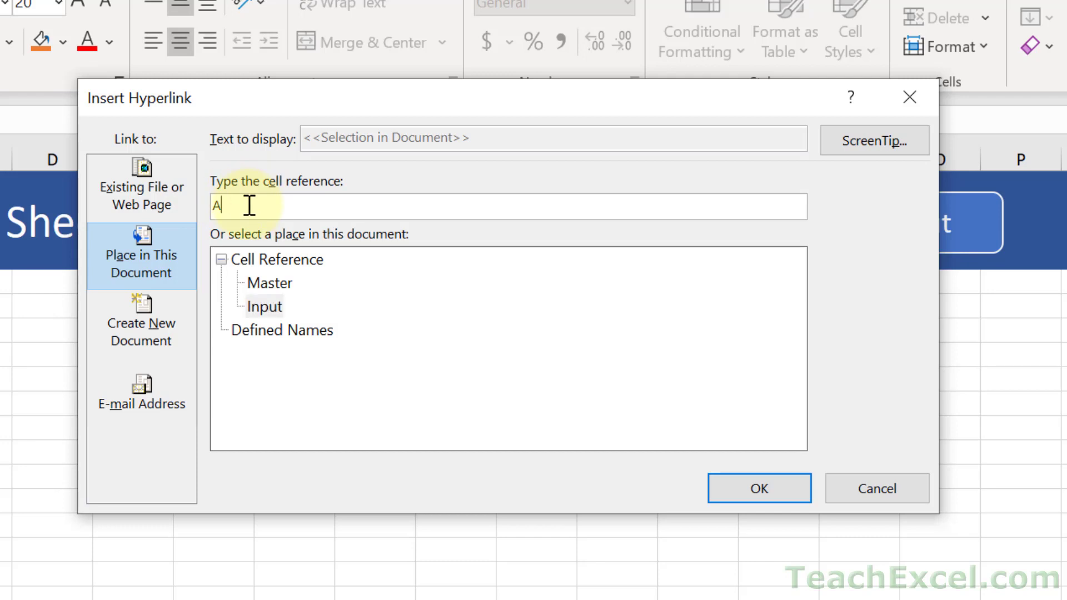
{"action": "type", "text": "2"}
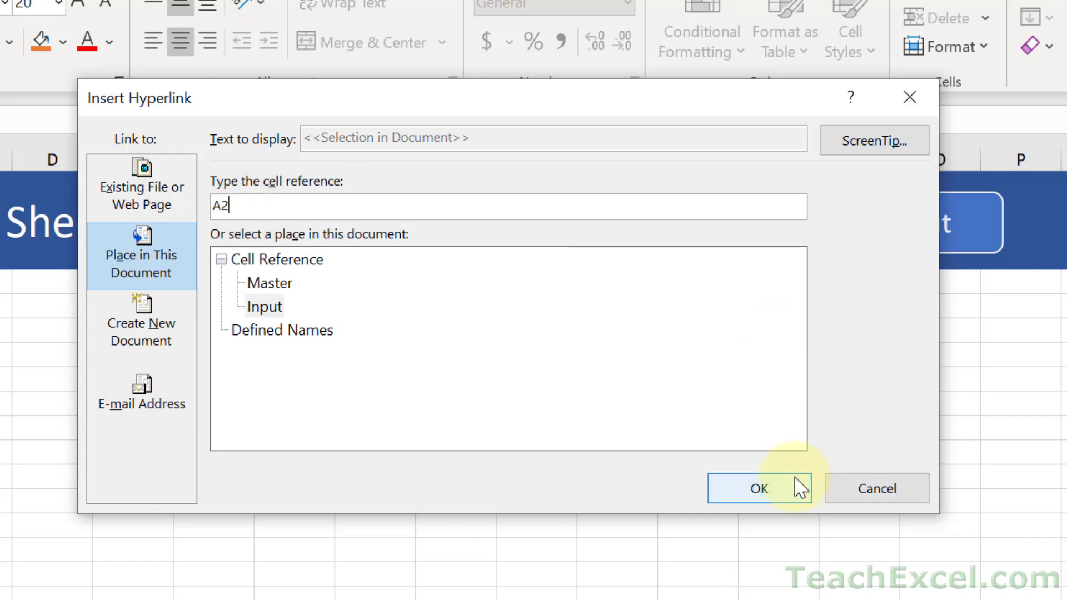
{"action": "left_click", "coordinate": [760, 488]}
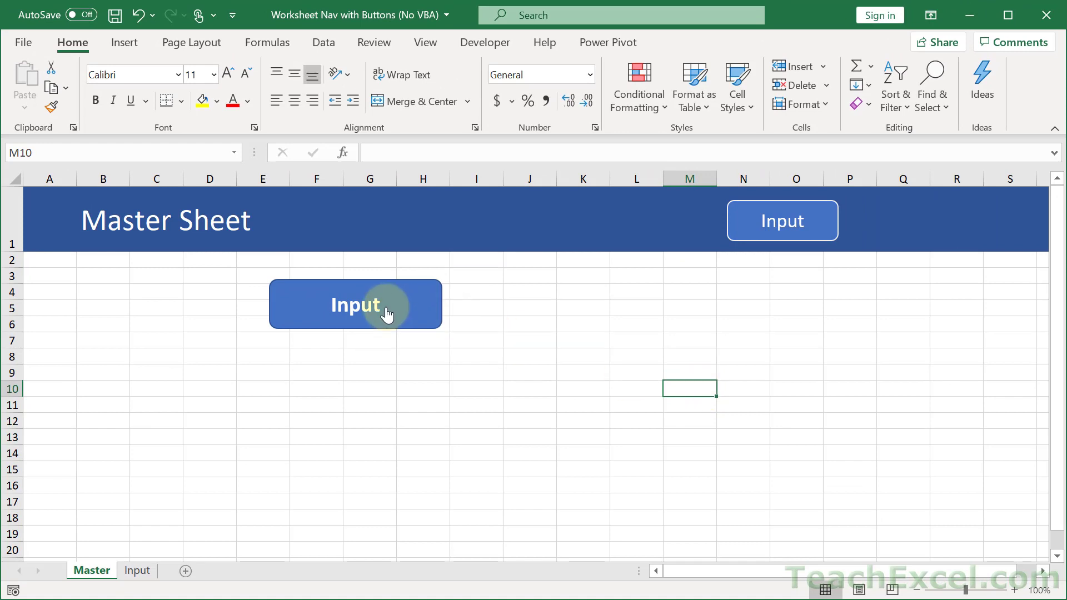
{"action": "left_click", "coordinate": [355, 304]}
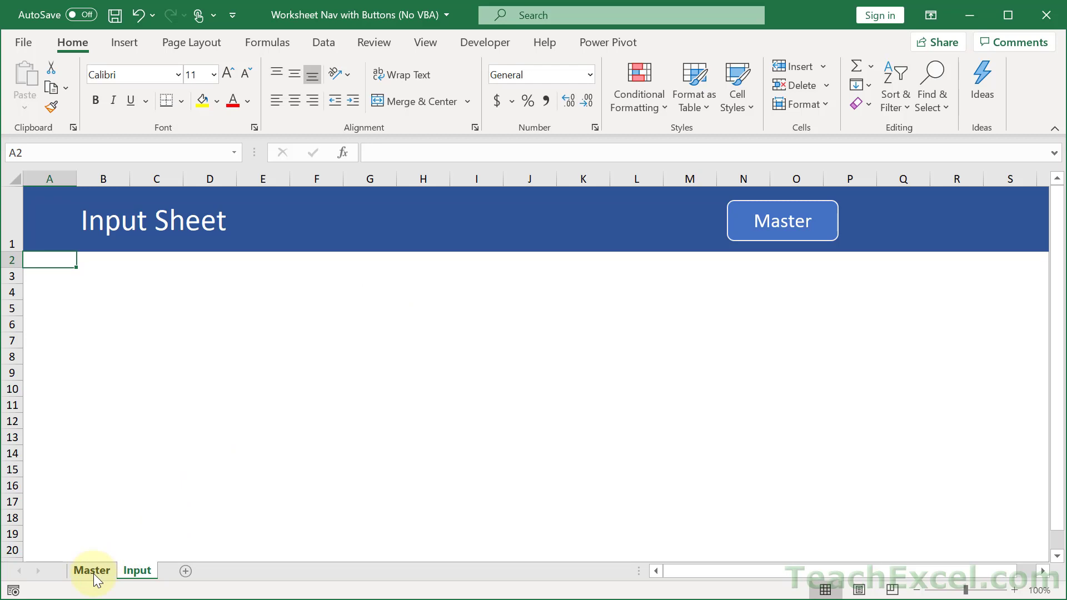
{"action": "left_click", "coordinate": [91, 570]}
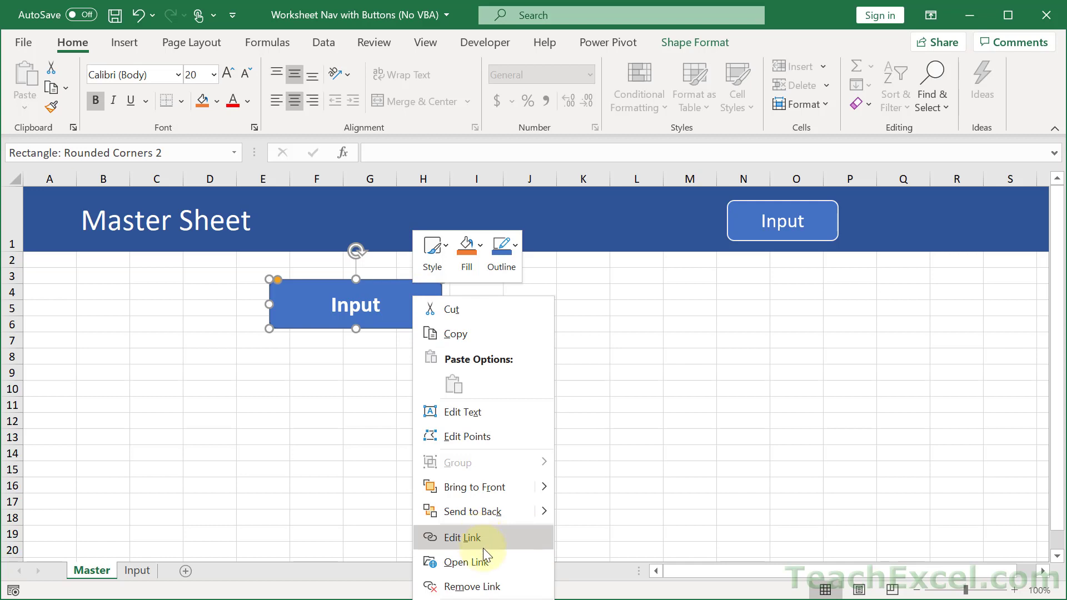
{"action": "mouse_move", "coordinate": [480, 587]}
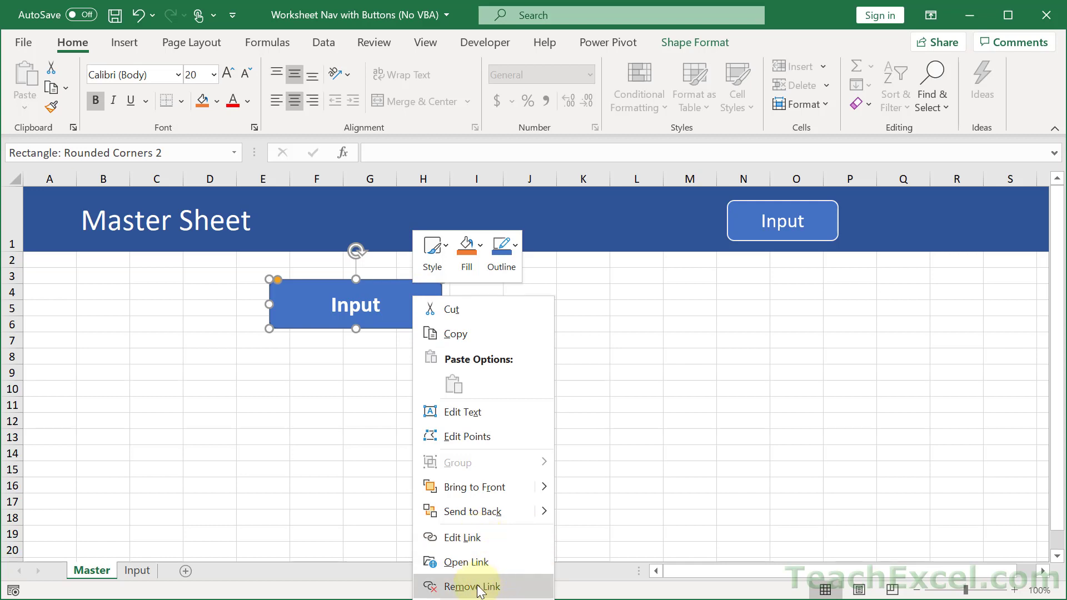
{"action": "left_click", "coordinate": [461, 537]}
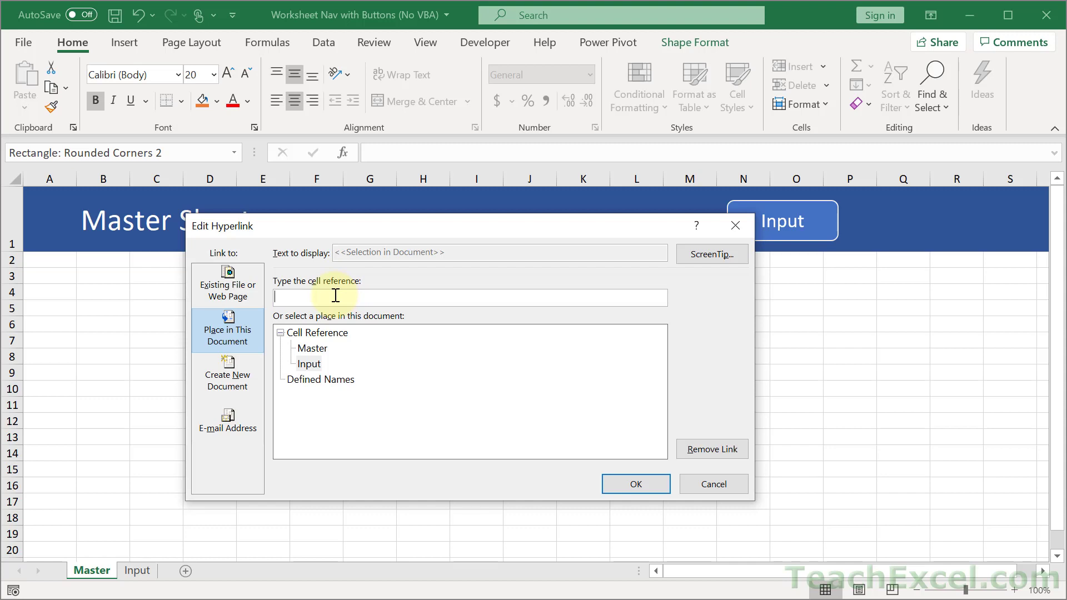
{"action": "type", "text": "G40"}
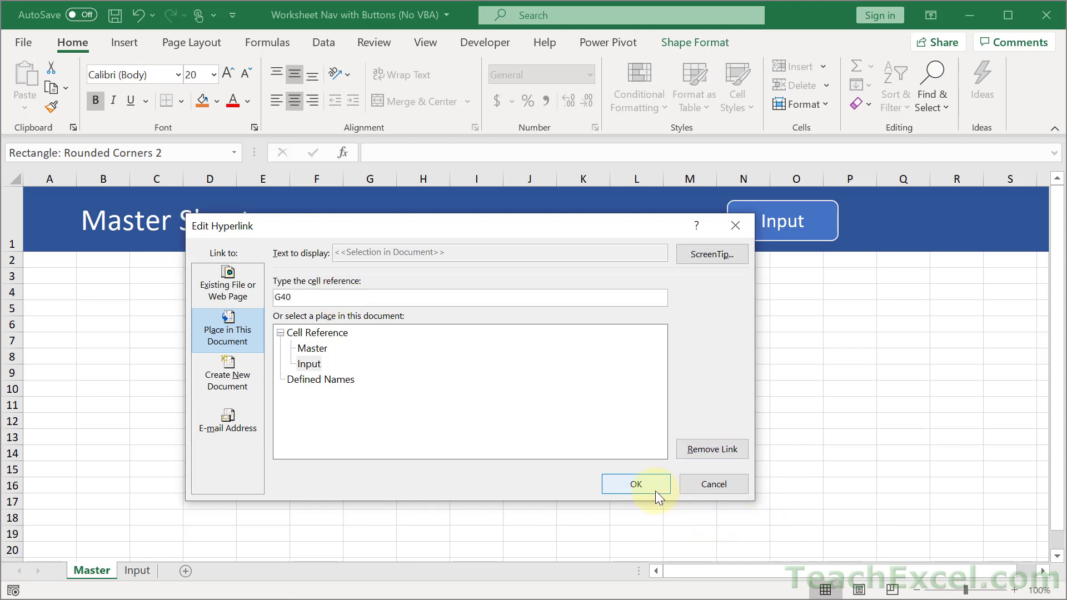
{"action": "left_click", "coordinate": [635, 484]}
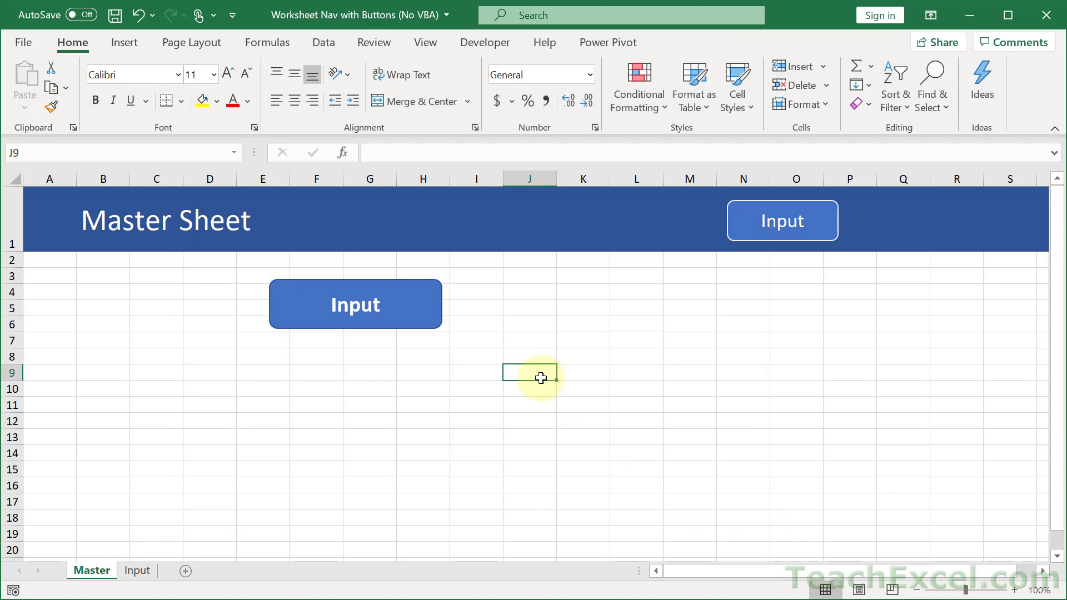
{"action": "mouse_move", "coordinate": [422, 306]}
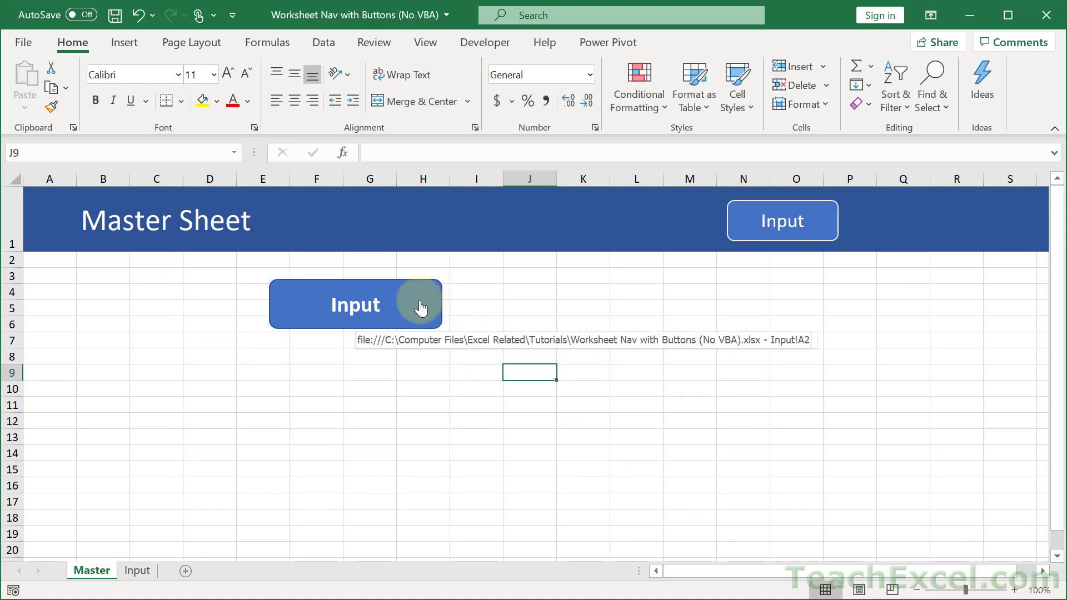
{"action": "left_click", "coordinate": [354, 304]}
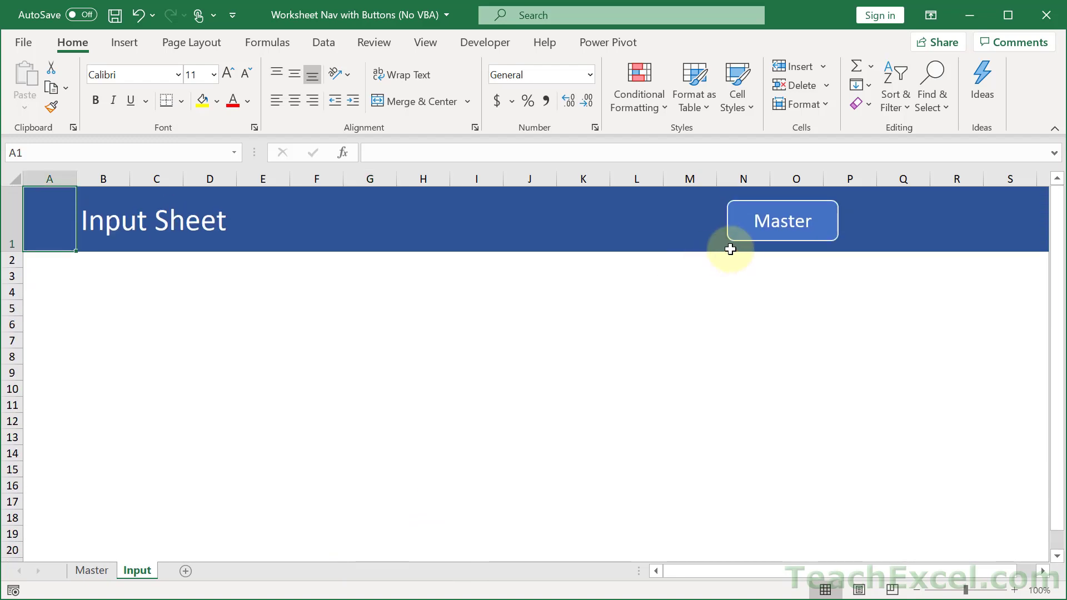
{"action": "left_click", "coordinate": [781, 220]}
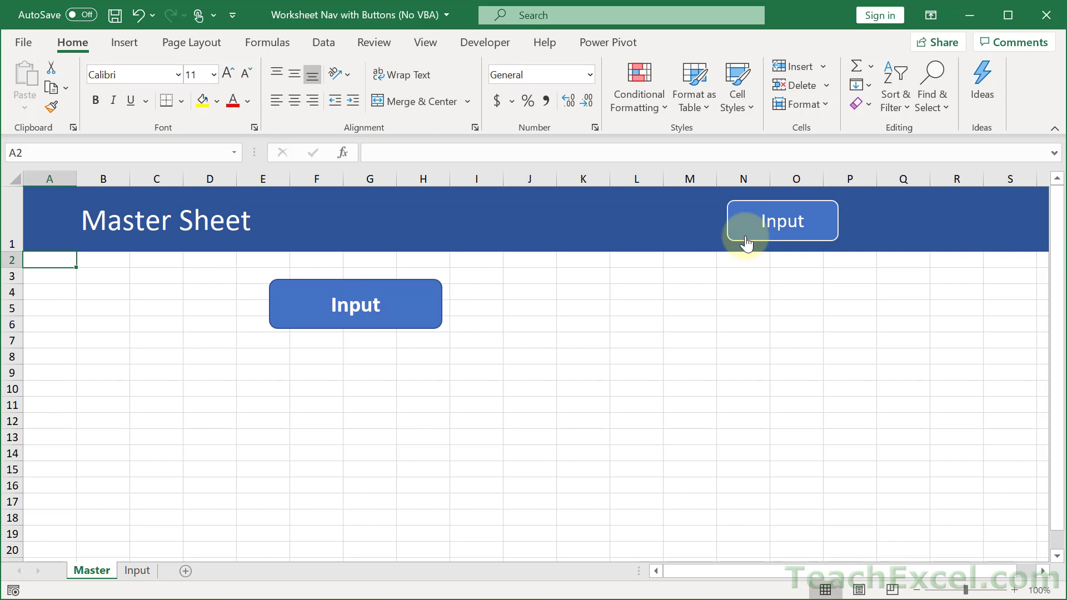